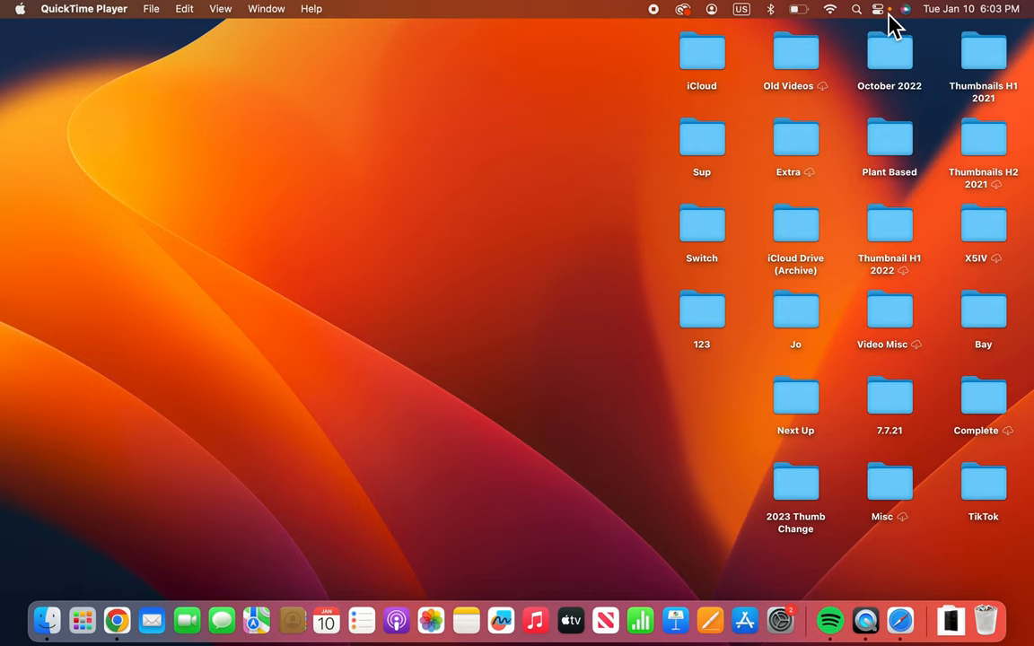
pyautogui.moveTo(810, 588)
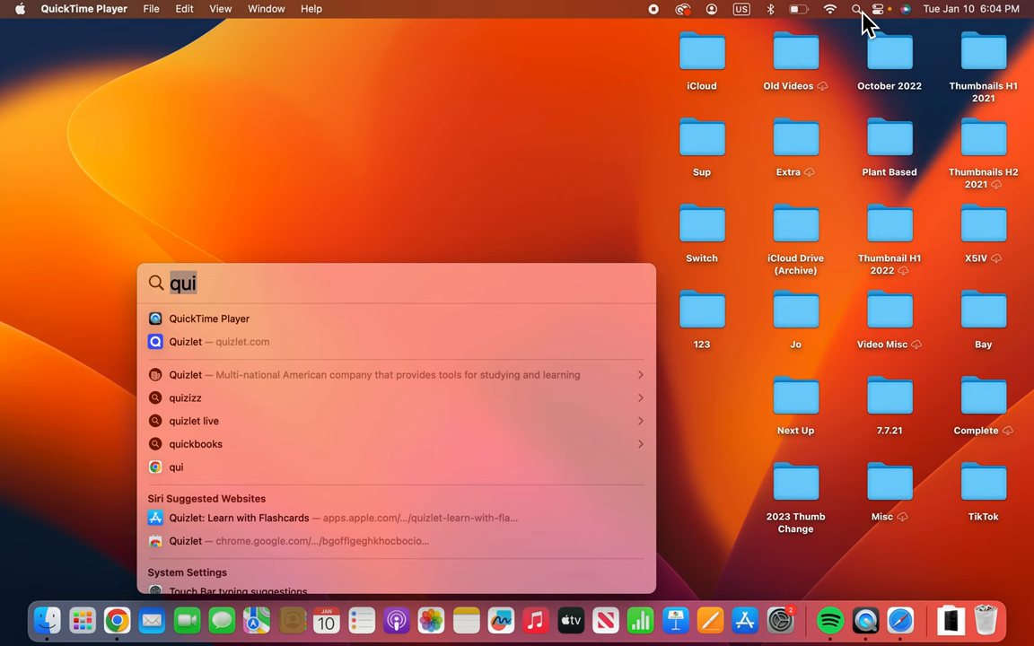
# Step: Type 'app store' into Spotlight so App Store appears as the top result
pyautogui.write('app store')
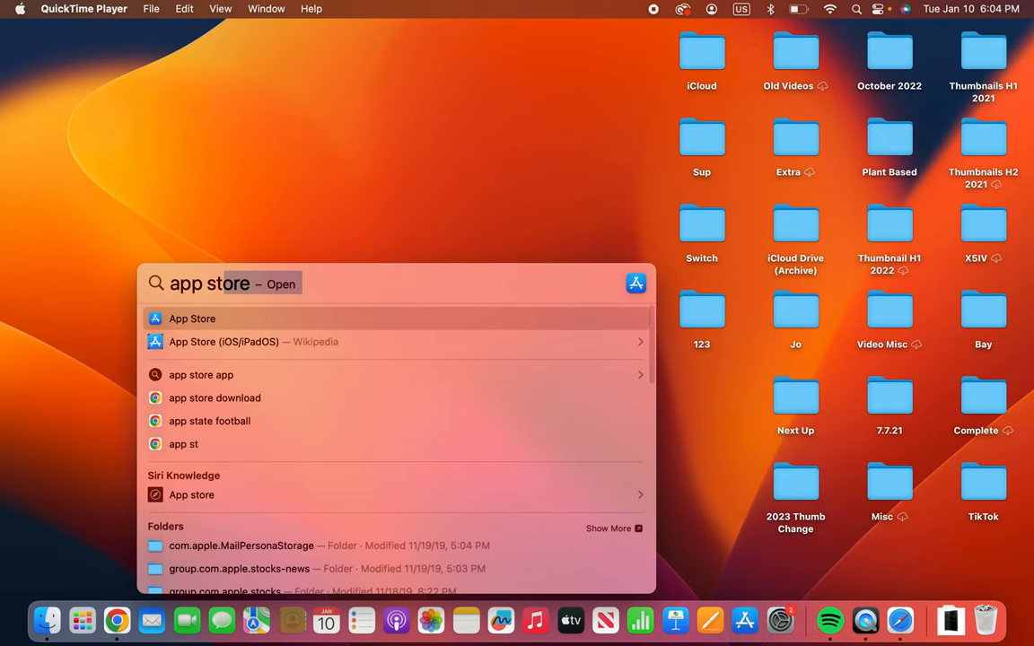
# Step: Launch App Store from Spotlight, scroll Discover, and activate the sidebar search field
pyautogui.click(192, 319)
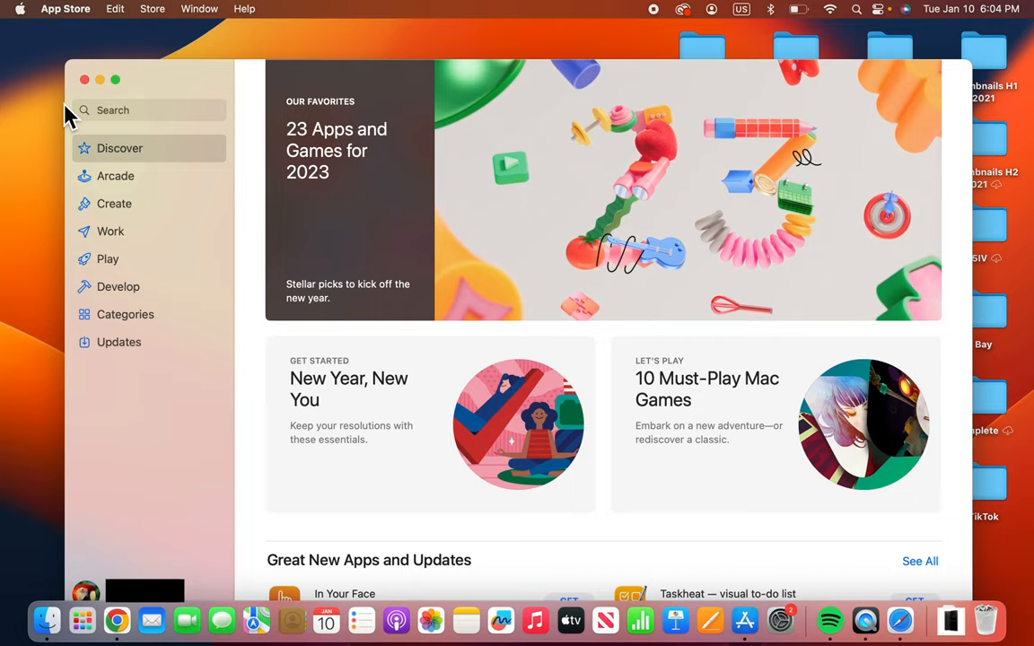
pyautogui.scroll(-3)
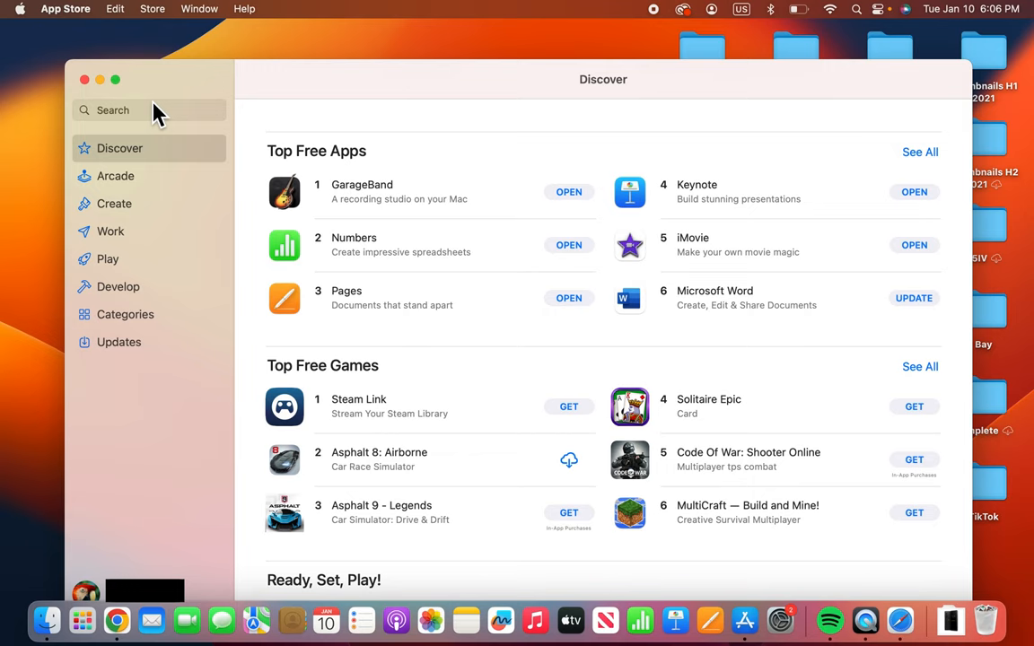
pyautogui.click(148, 109)
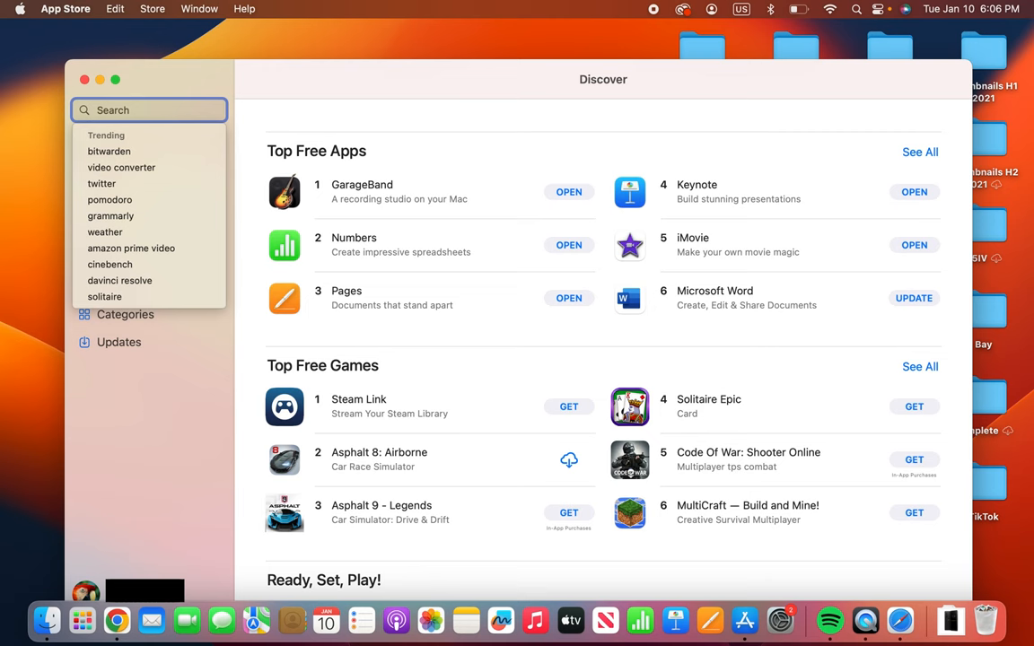
# Step: Search the store for 'powerpoint' and install Microsoft PowerPoint with GET
pyautogui.write('powerpoint')
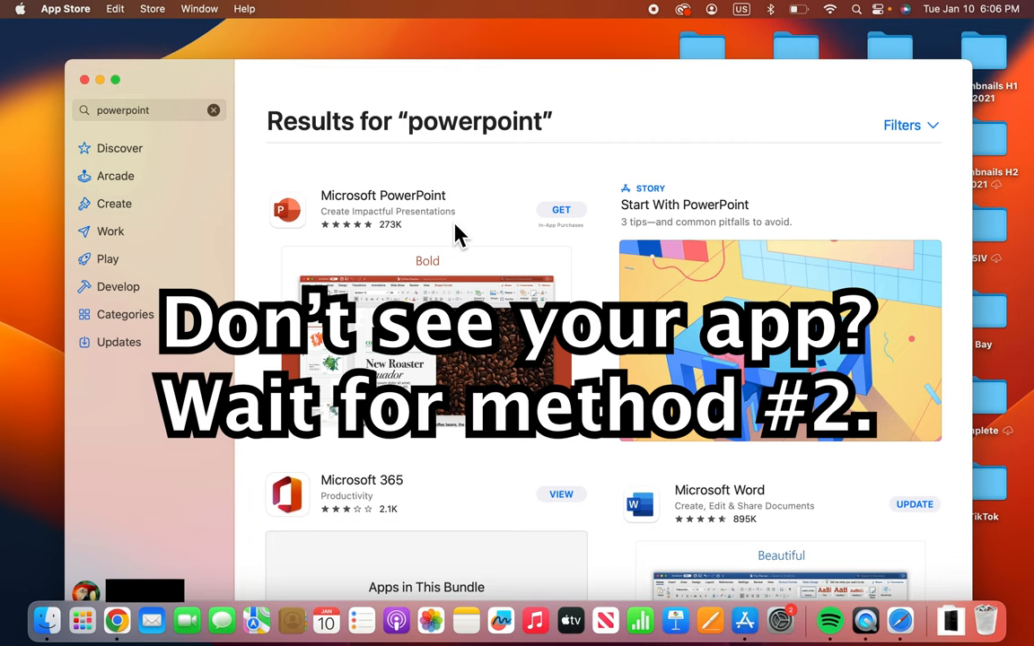
pyautogui.click(561, 209)
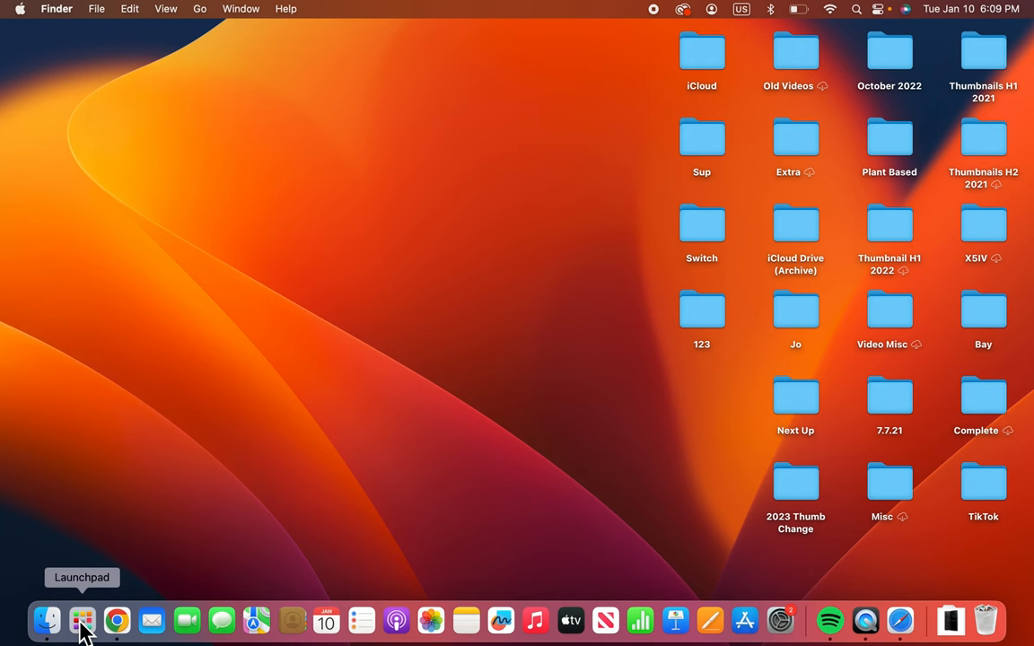
# Step: Open Launchpad to drag Microsoft PowerPoint onto the desktop and Dock
pyautogui.click(82, 621)
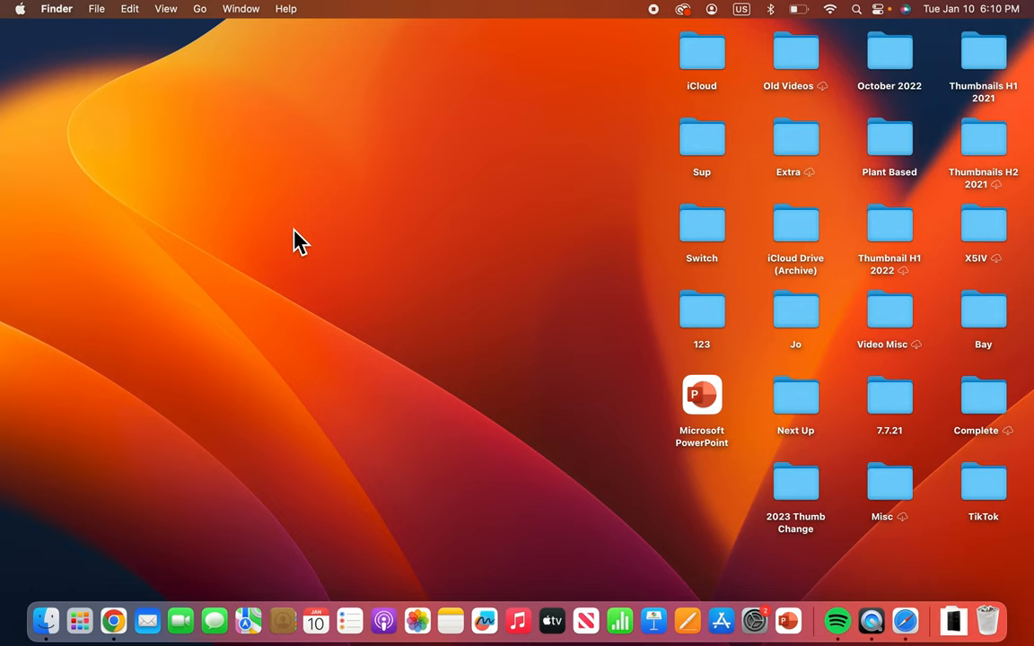
pyautogui.moveTo(794, 620)
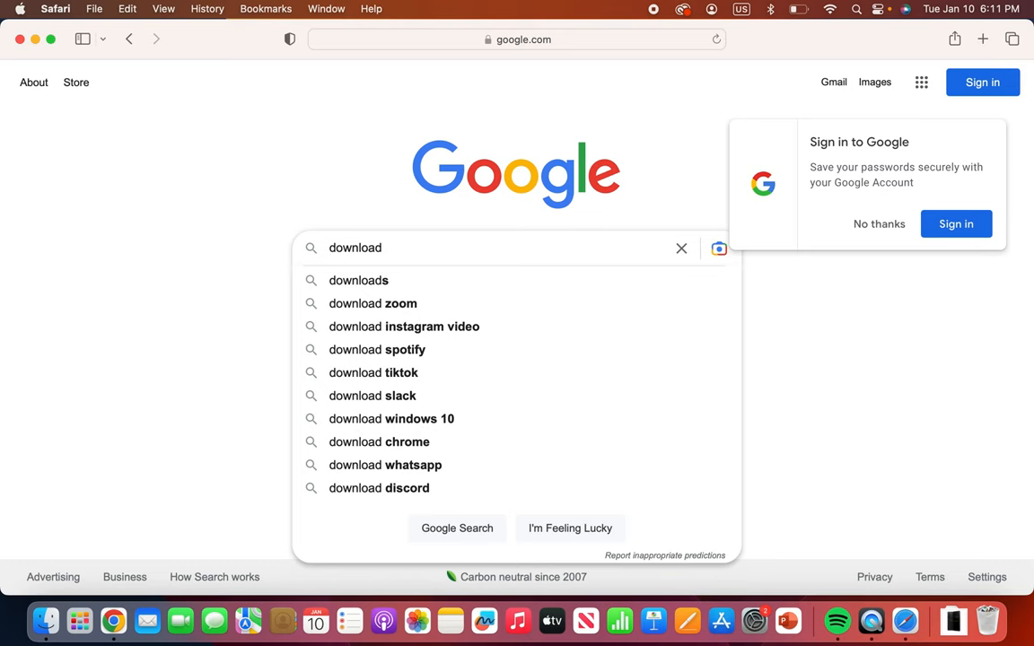
# Step: Type a Google Chrome download query into Google's search box in Safari
pyautogui.write('google chrome on macbook')
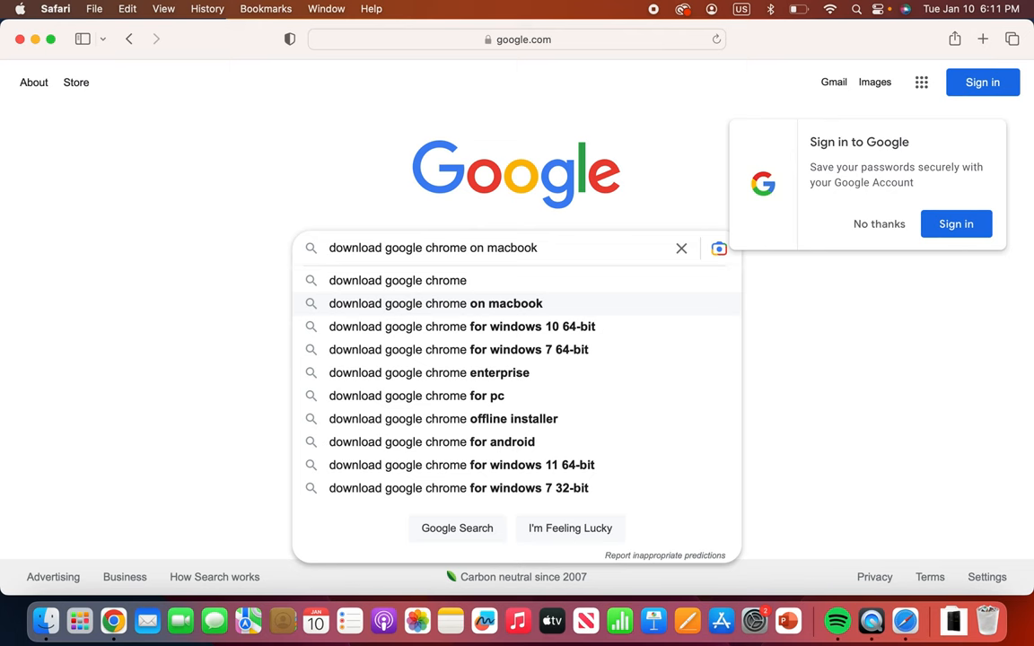
# Step: Search 'download google chrome on macbook' and open the 'Google Chrome Browser - Download Chrome Today' result
pyautogui.click(435, 304)
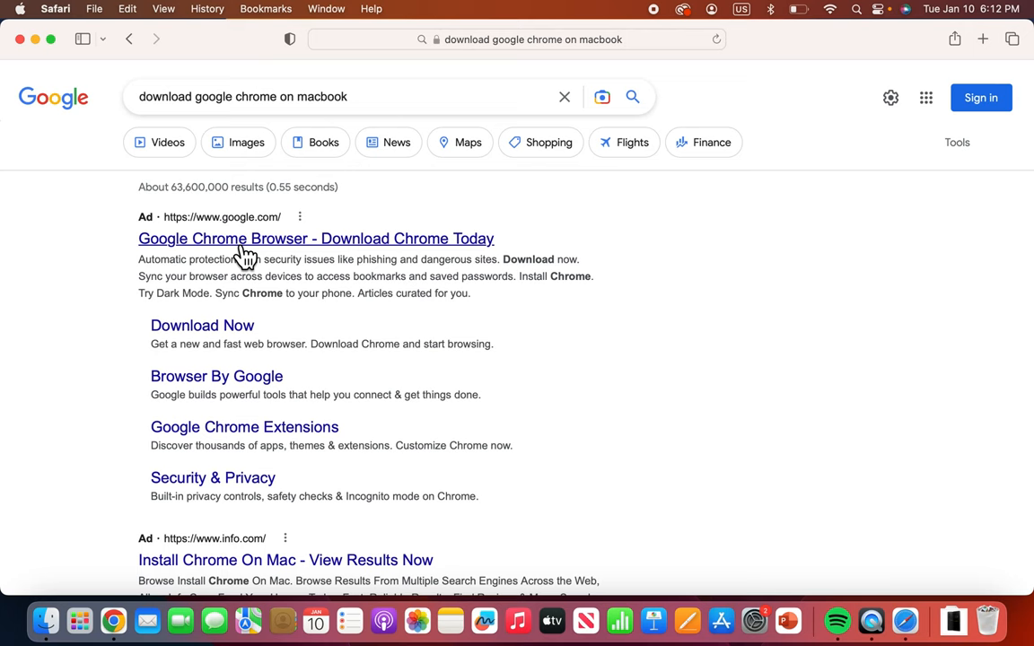
pyautogui.click(316, 238)
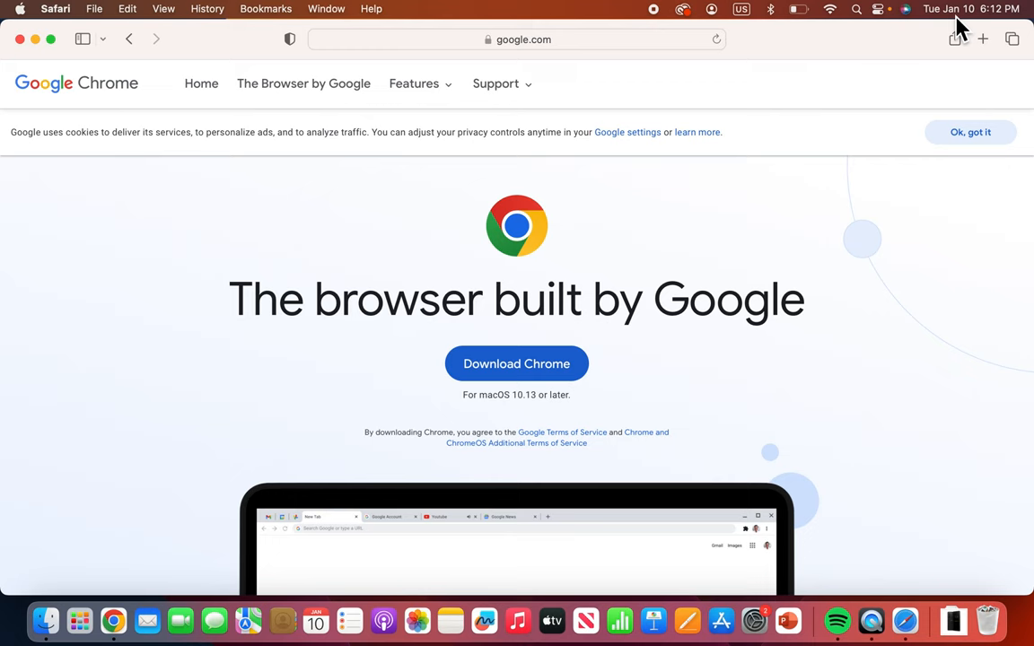
# Step: Download googlechrome-2.dmg and show Safari's downloads list
pyautogui.click(516, 364)
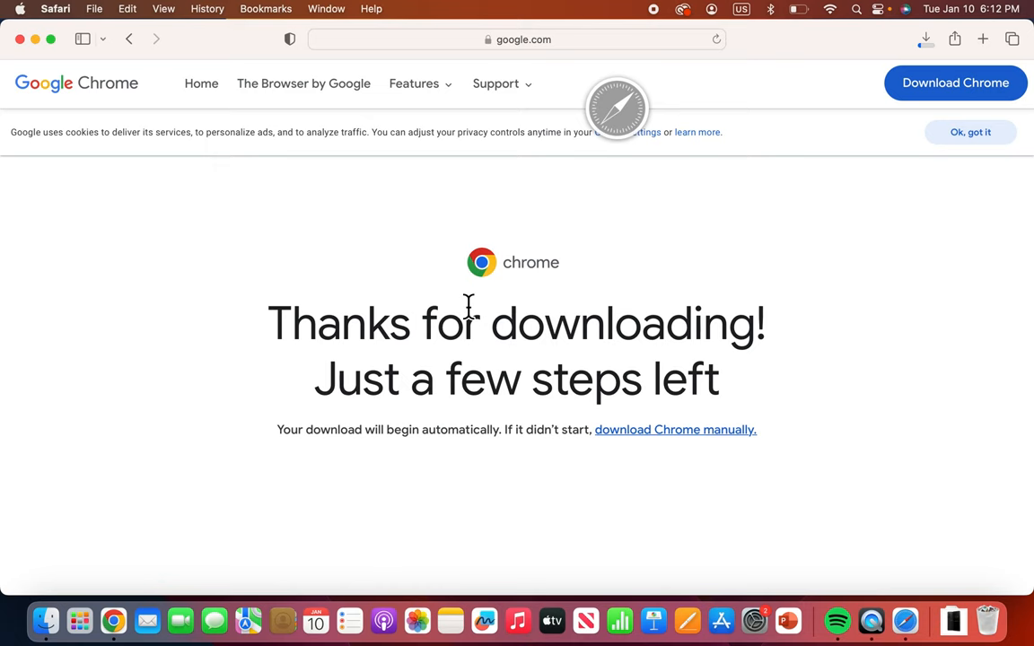
pyautogui.click(925, 38)
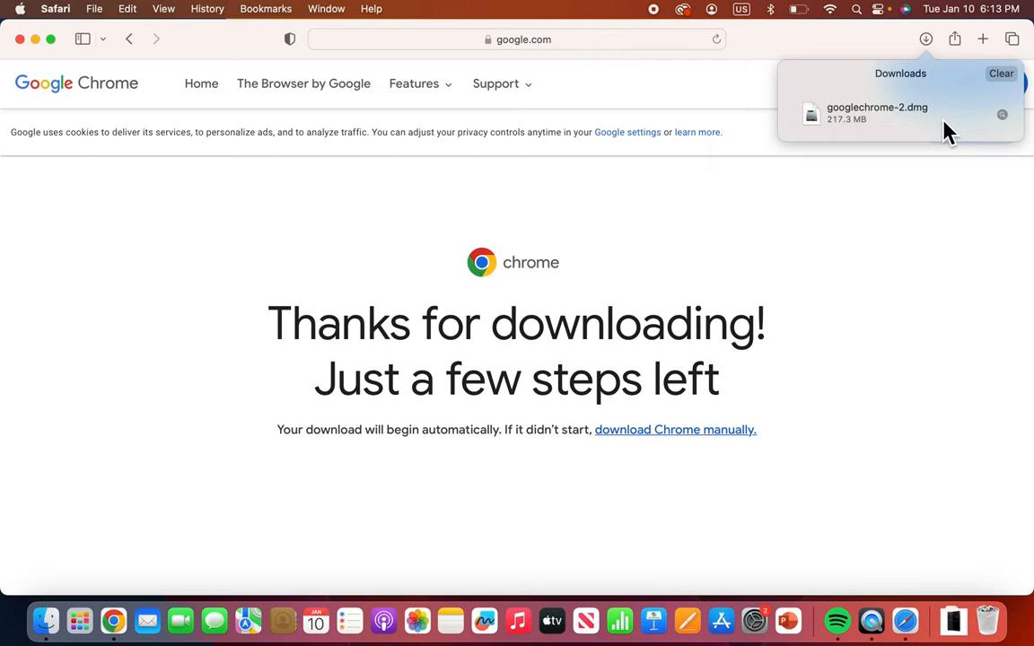
# Step: Open googlechrome-2.dmg and copy Google Chrome into Applications, triggering the replace prompt
pyautogui.doubleClick(877, 112)
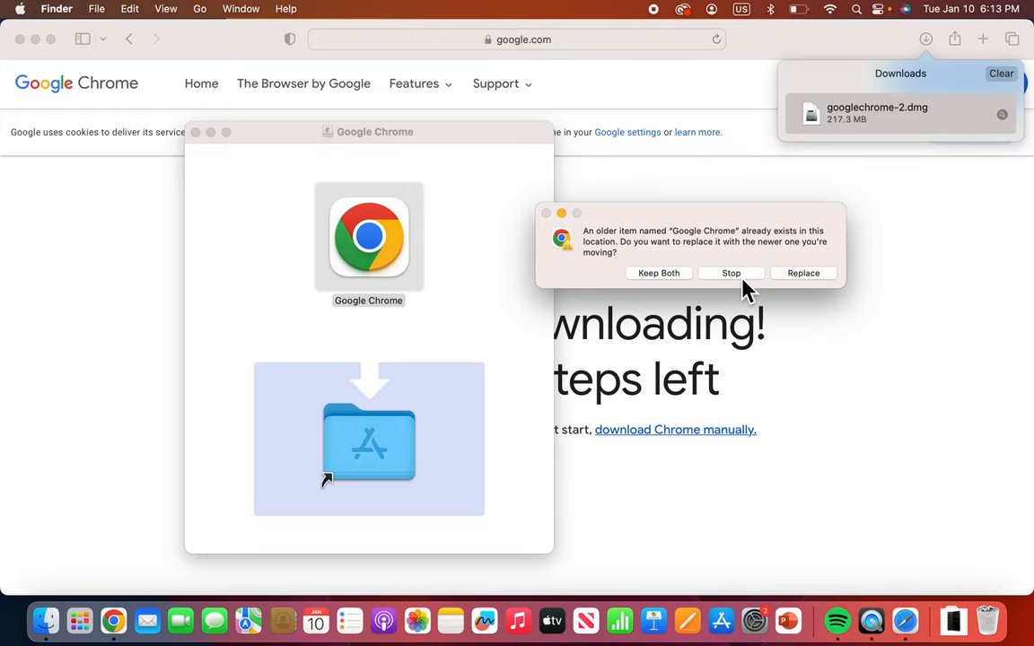
pyautogui.click(731, 273)
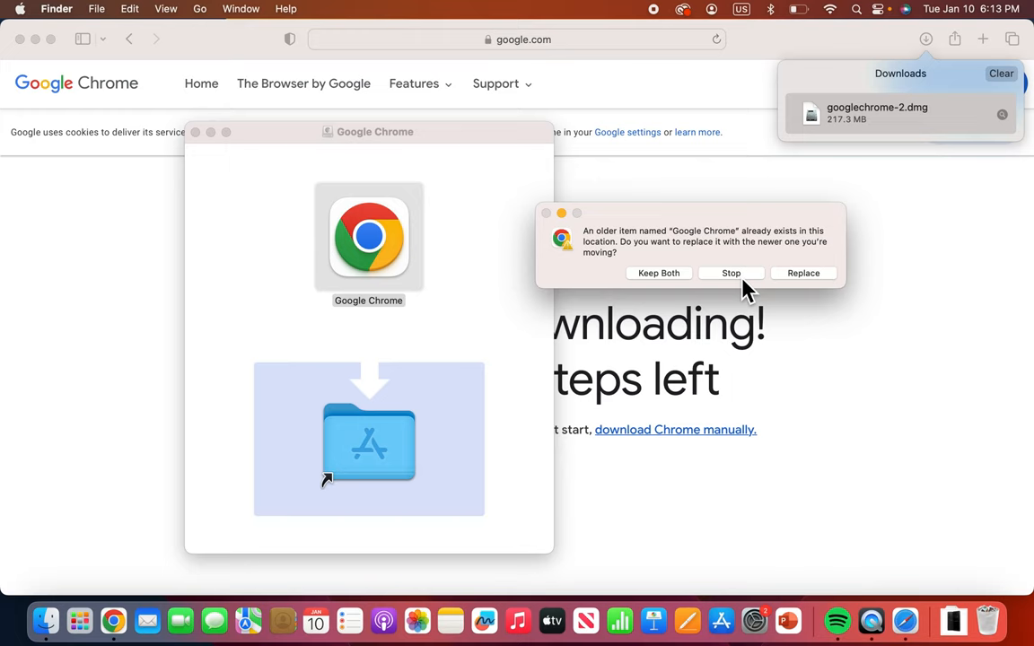